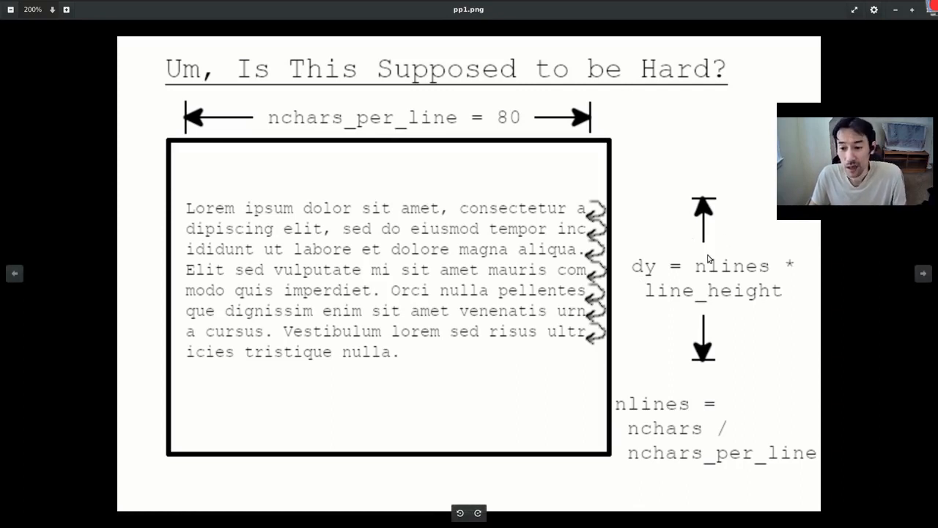
{"action": "mouse_move", "coordinate": [734, 252]}
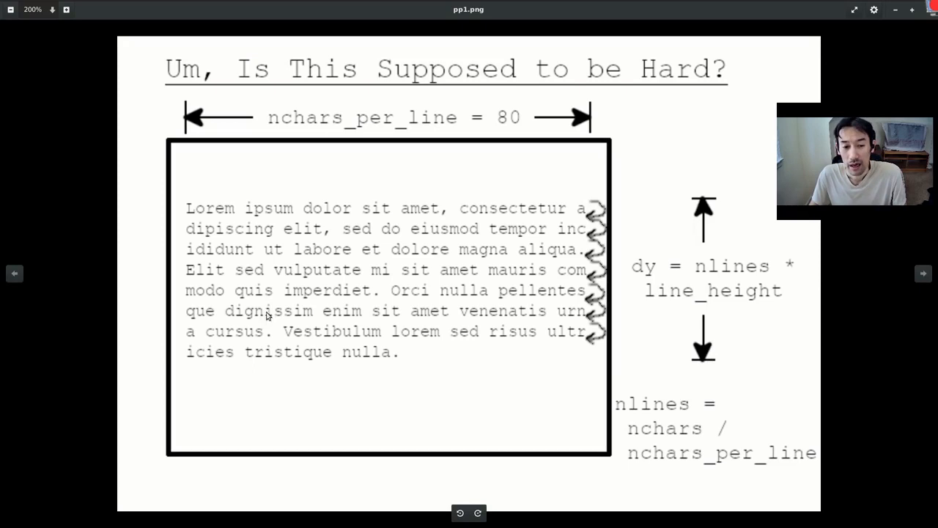
{"action": "mouse_move", "coordinate": [318, 352]}
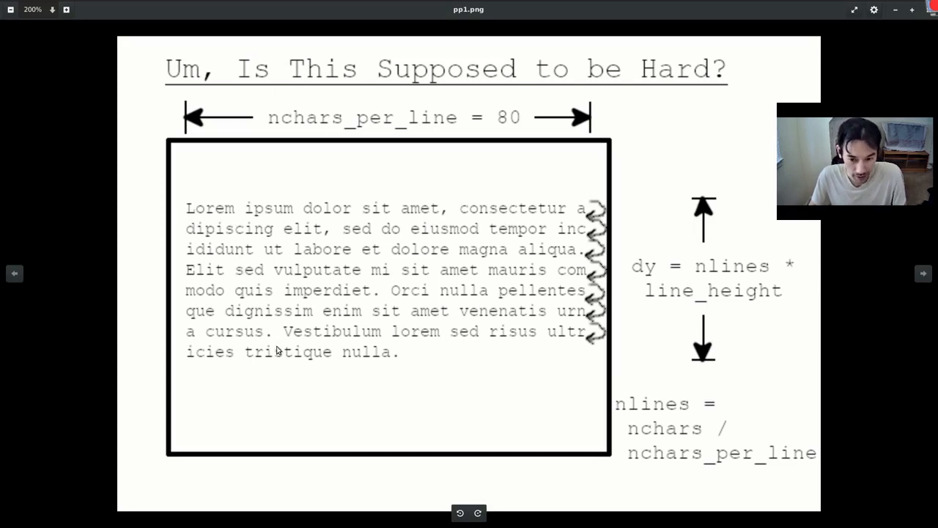
{"action": "mouse_move", "coordinate": [667, 439]}
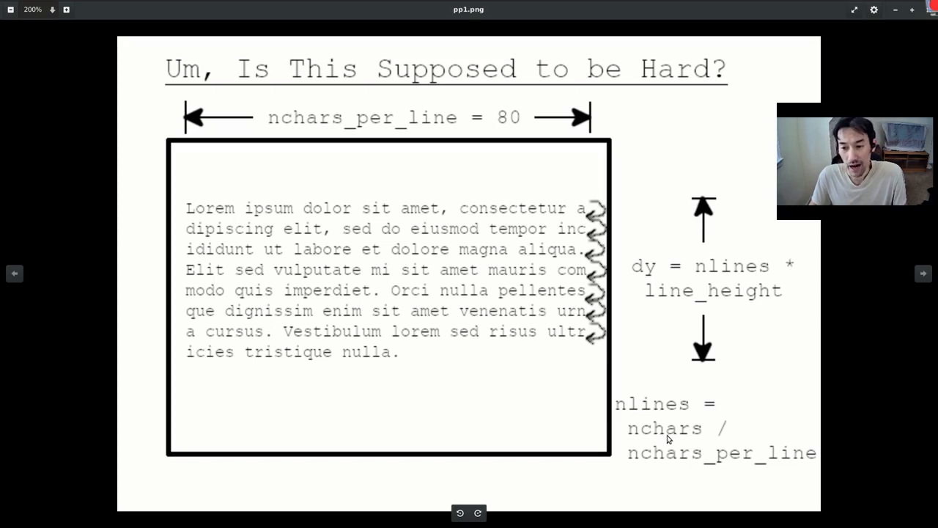
{"action": "mouse_move", "coordinate": [653, 453]}
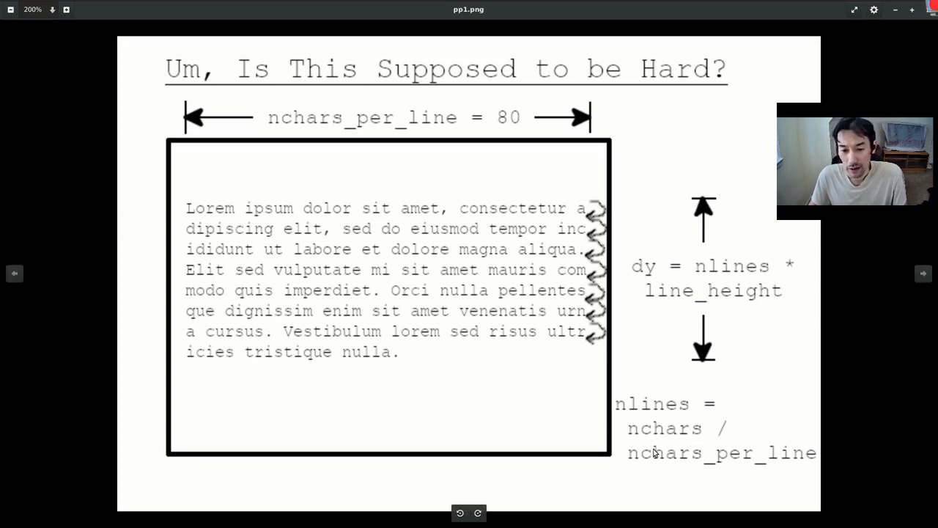
{"action": "mouse_move", "coordinate": [741, 460]}
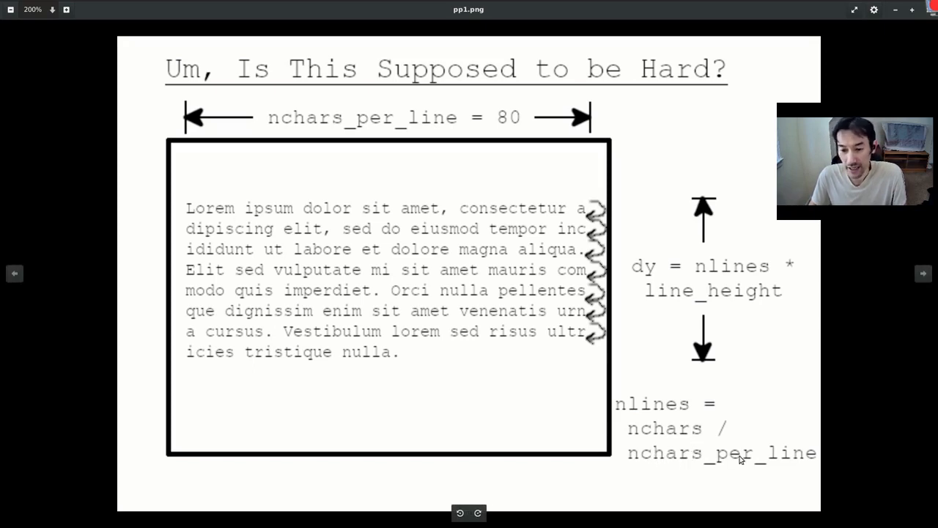
{"action": "mouse_move", "coordinate": [675, 437]}
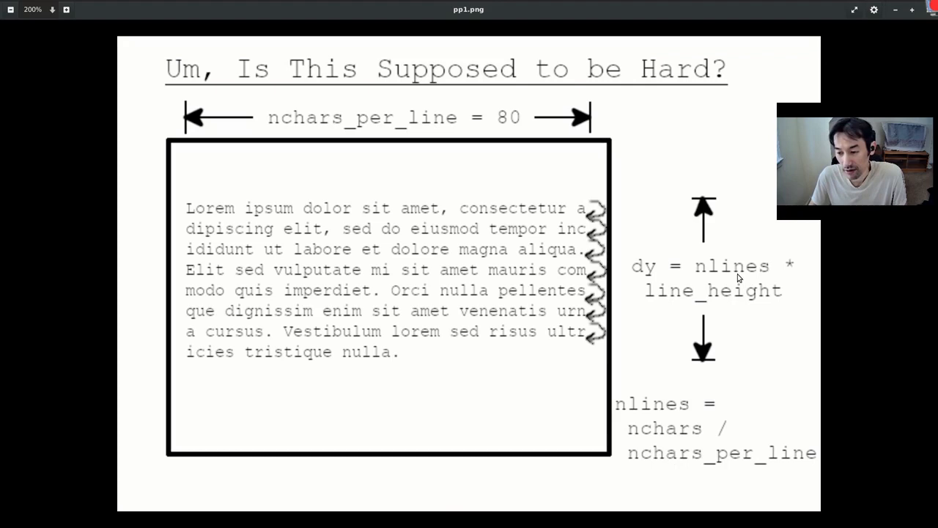
Step: Advance Image Viewer from pp1.png to the Heterogenous Glyphs slide, pp2.png
{"action": "key", "text": "Right"}
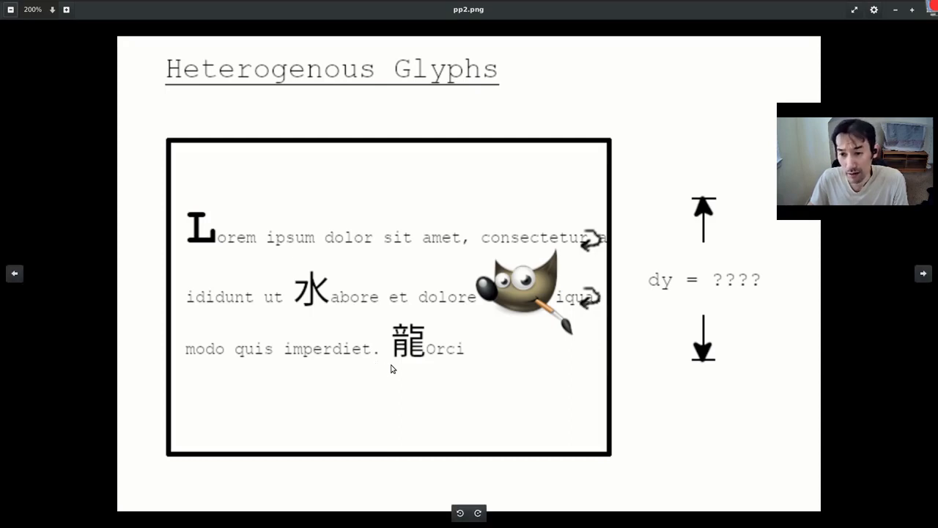
{"action": "mouse_move", "coordinate": [383, 345]}
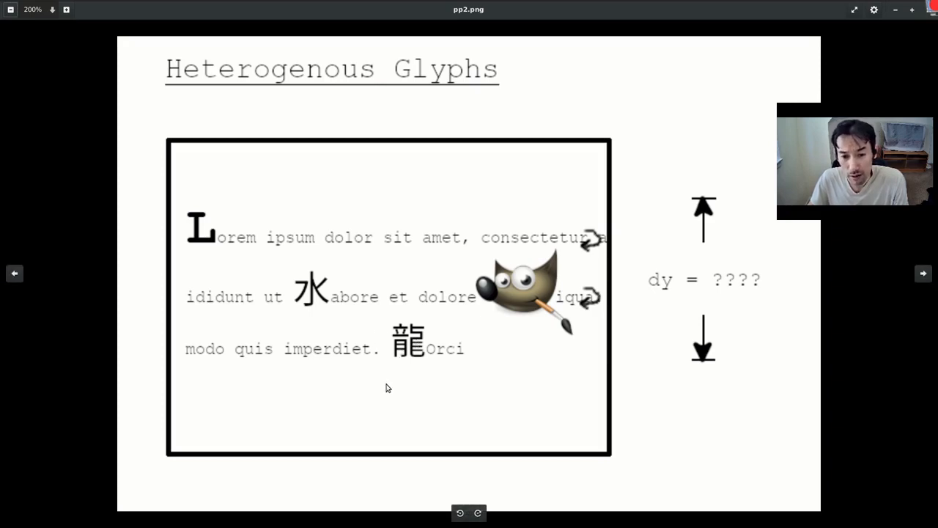
{"action": "mouse_move", "coordinate": [400, 373]}
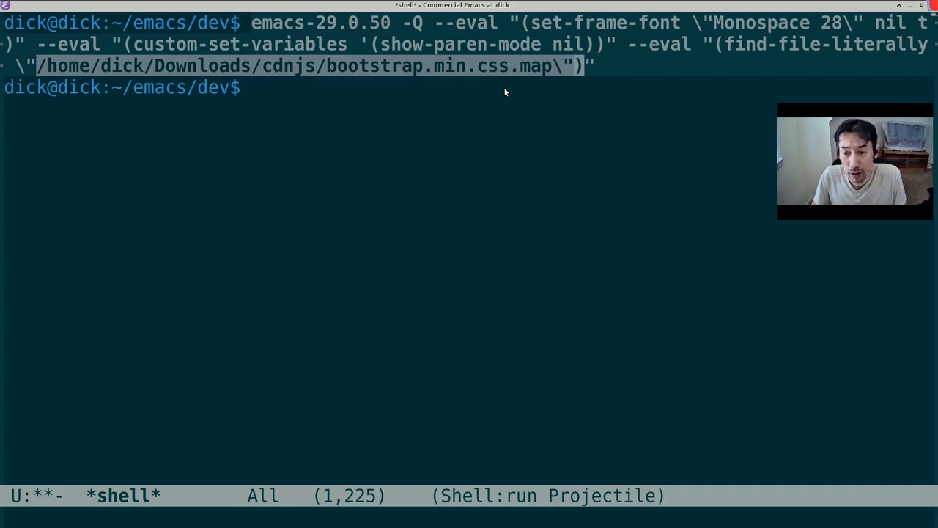
Step: Run the emacs-29.0.50 -Q command opening bootstrap.min.css.map literally with a large font
{"action": "key", "text": "Return"}
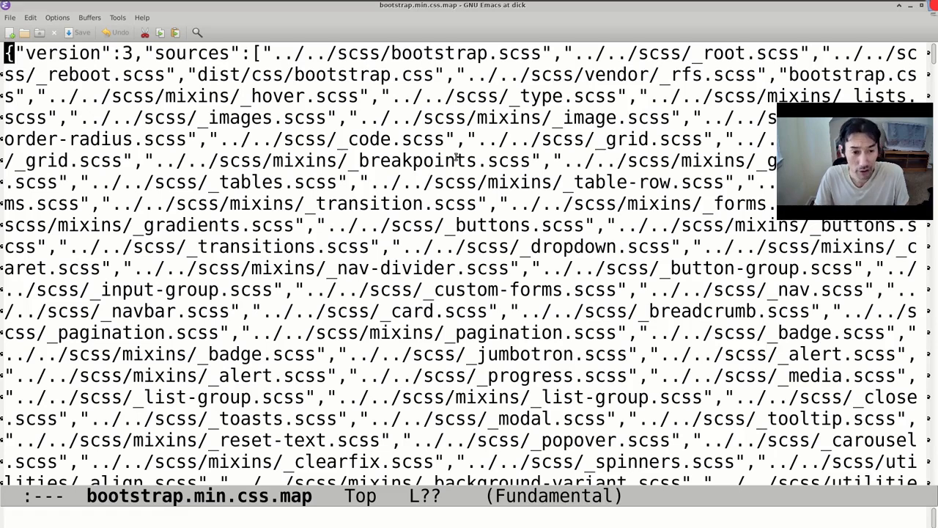
Step: Jump to the end of the minified bootstrap.min.css.map buffer
{"action": "key", "text": "End"}
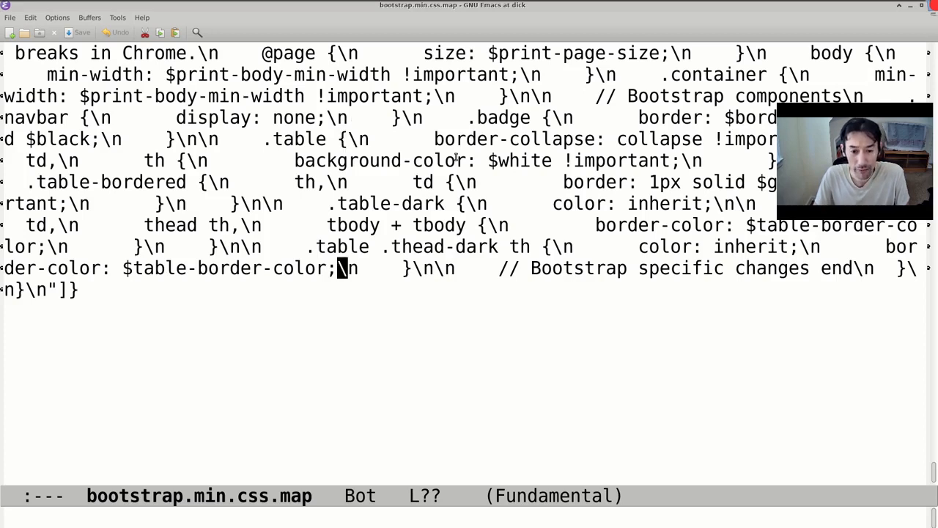
Step: Type (benchmark-run 4 (call-interactively #'previous-line)) to time four previous-line moves
{"action": "type", "text": "(benchmark-run"}
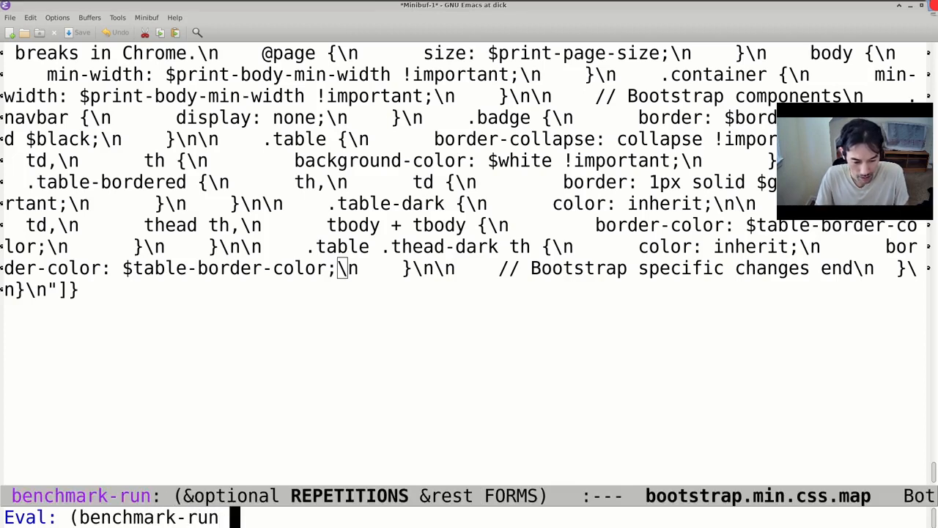
{"action": "type", "text": "4 (call-interav"}
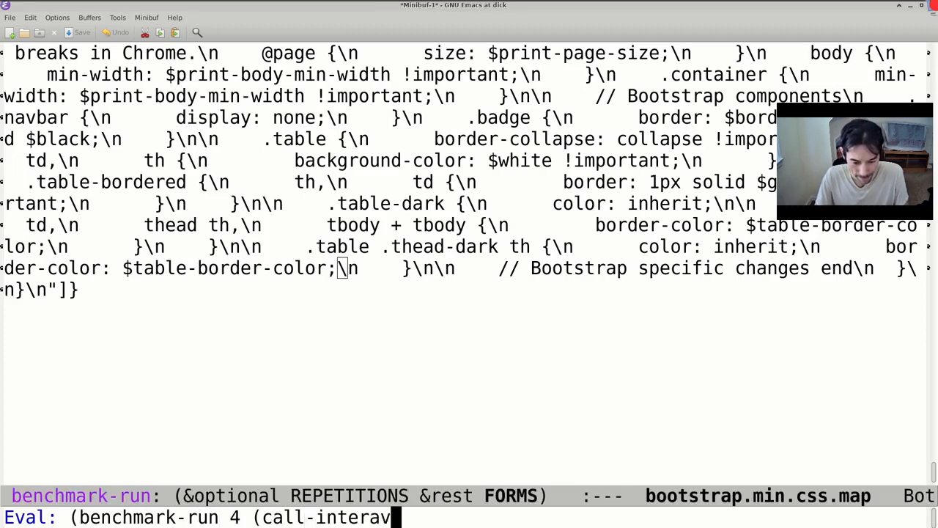
{"action": "type", "text": "ively #'previous-line"}
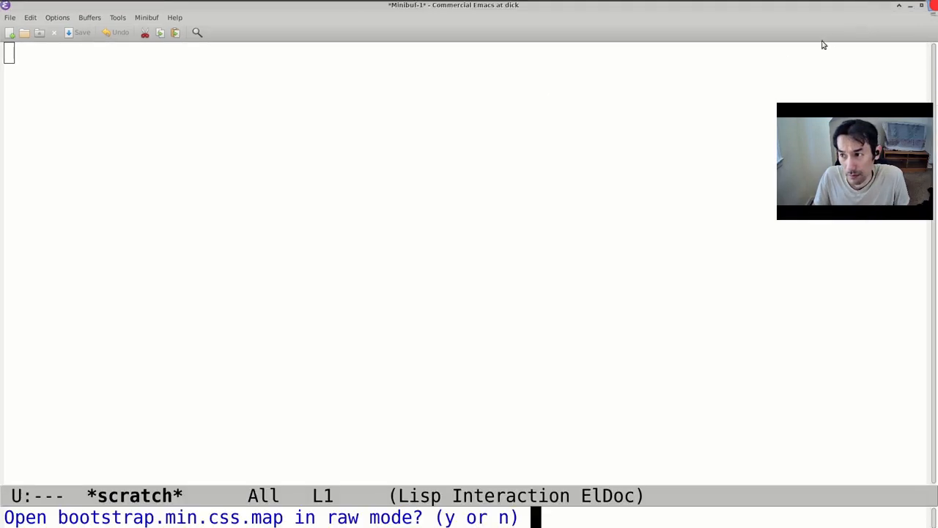
{"action": "mouse_move", "coordinate": [657, 96]}
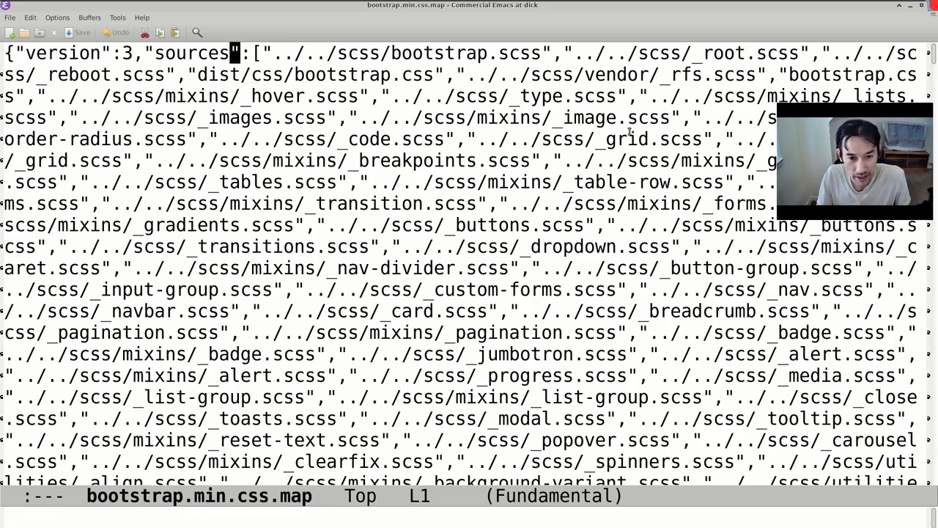
Step: Jump to the file's end and place point on the border-color line
{"action": "key", "text": "End"}
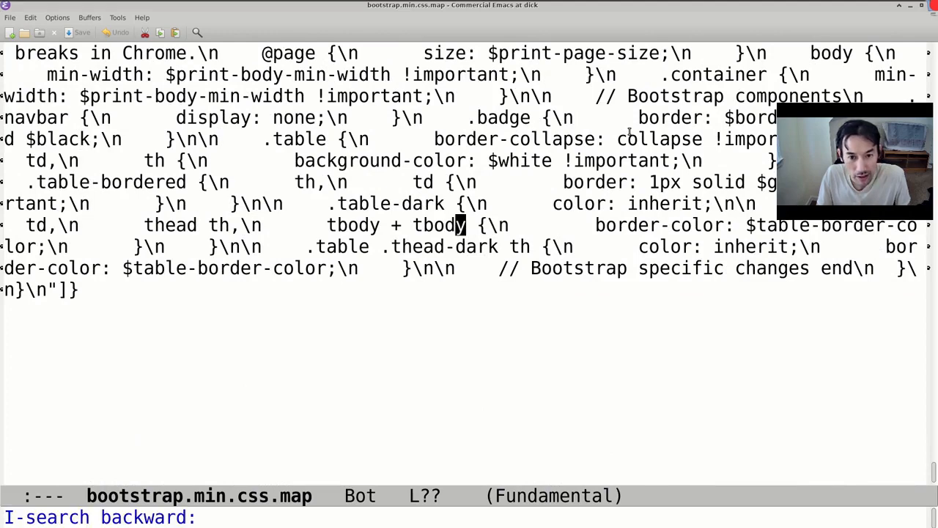
{"action": "type", "text": "impor"}
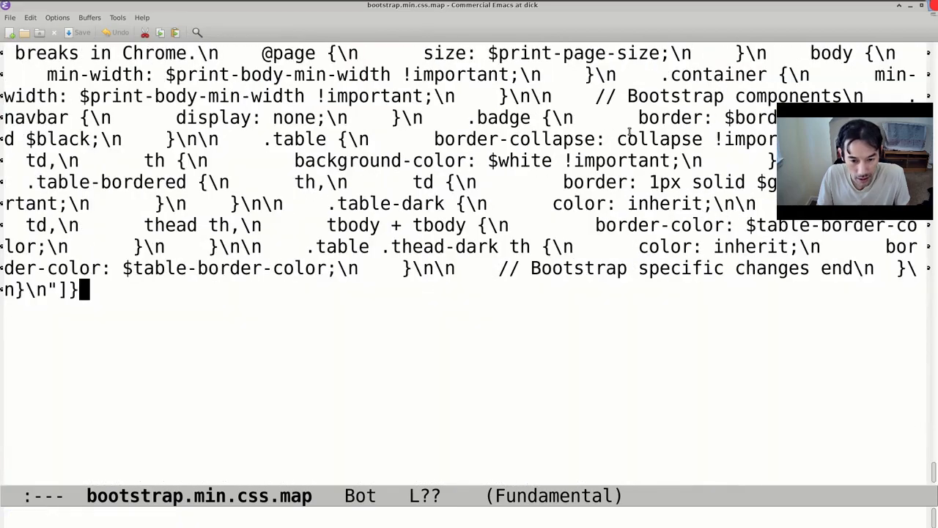
{"action": "left_click", "coordinate": [266, 269]}
{"action": "type", "text": "(benchmark-run 4 ("}
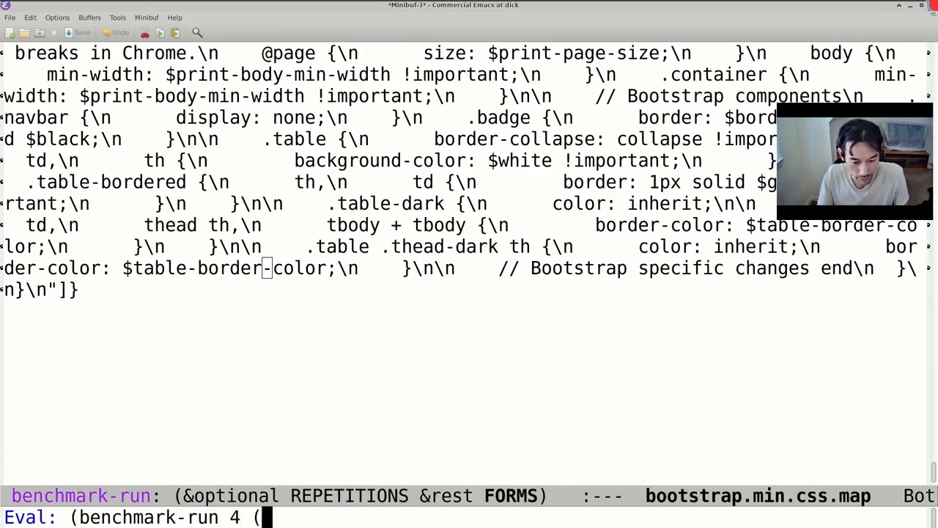
Step: Type the call-interactively # form into the benchmark-run expression
{"action": "type", "text": "call-interactively #"}
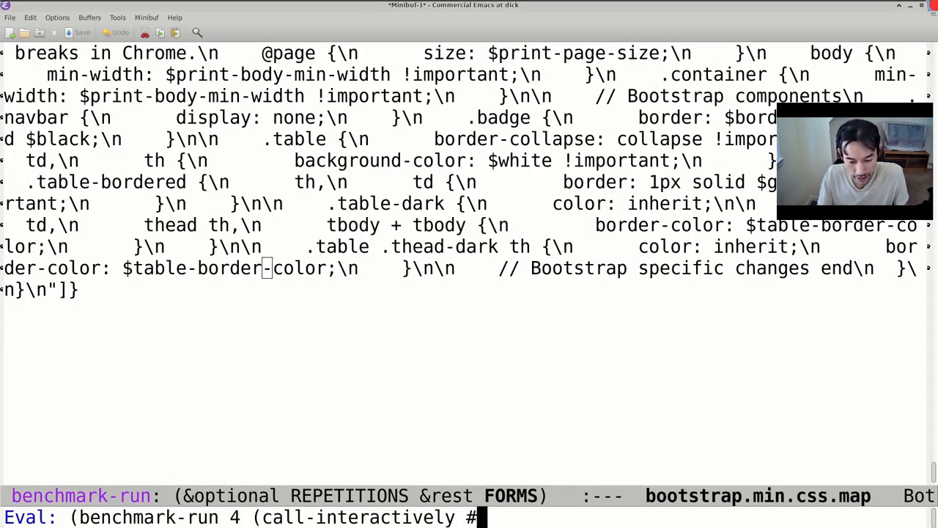